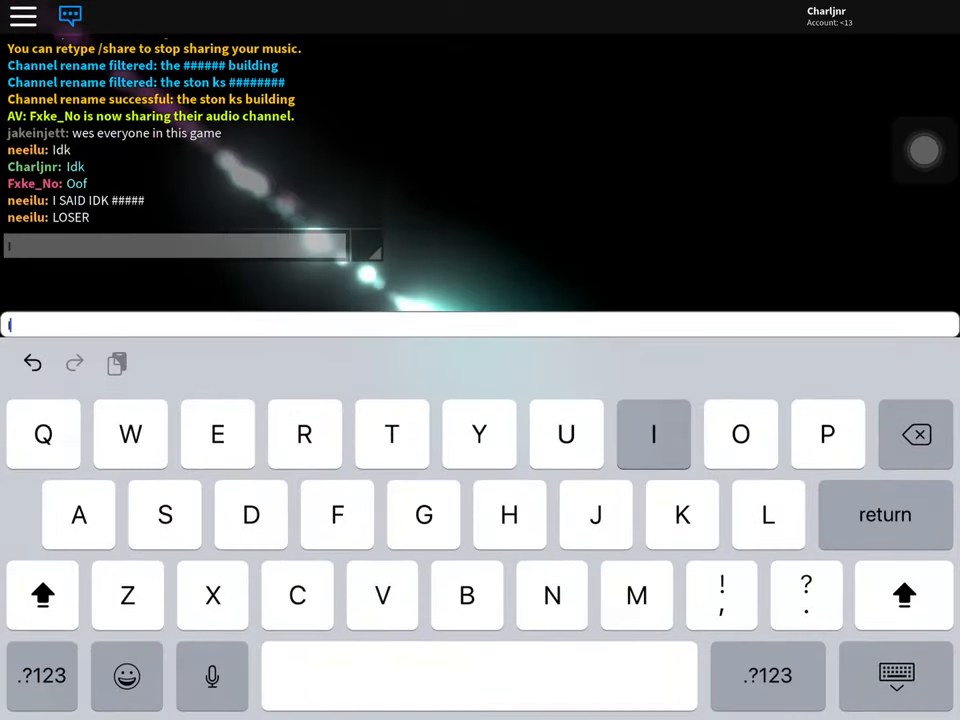
# Write 'Ok who says uno' in the chat bar as the start of the message.
pyautogui.write('Ok')
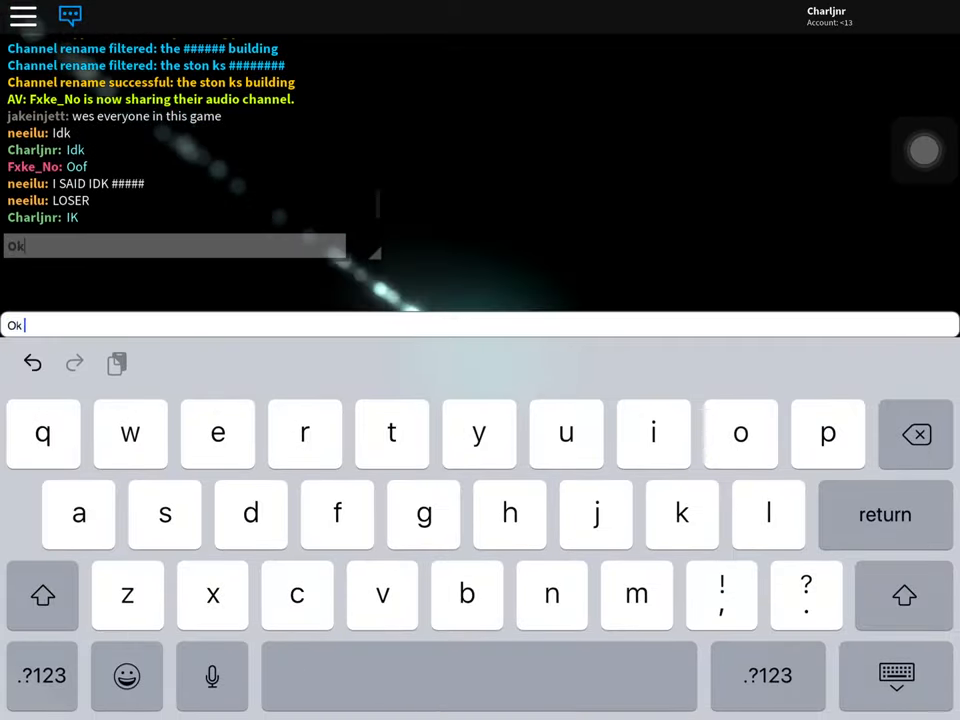
pyautogui.write('who says')
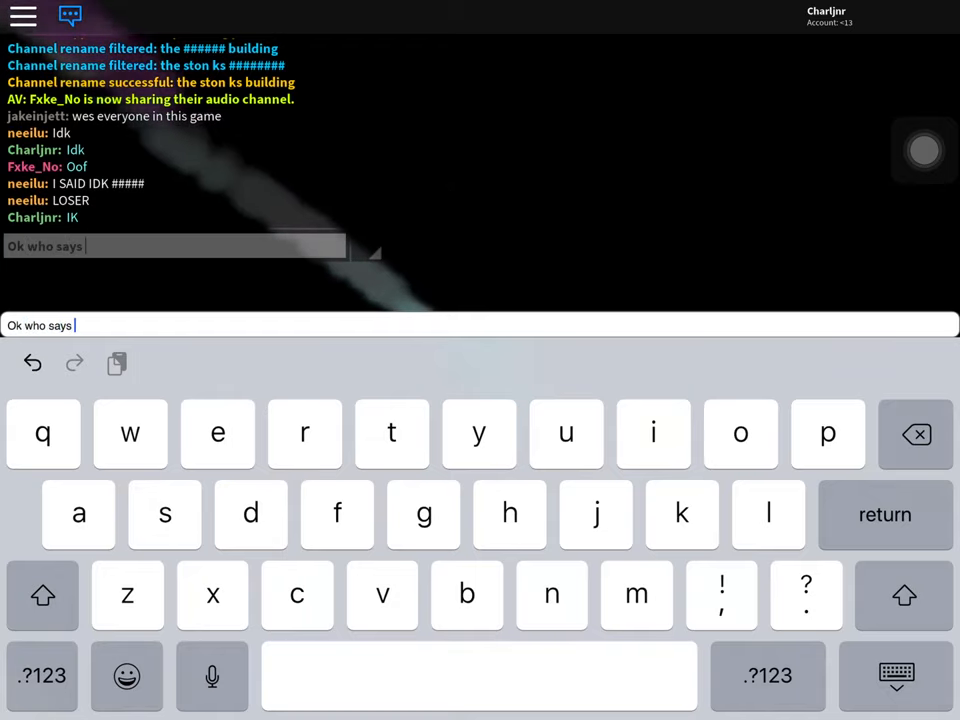
pyautogui.write('uno')
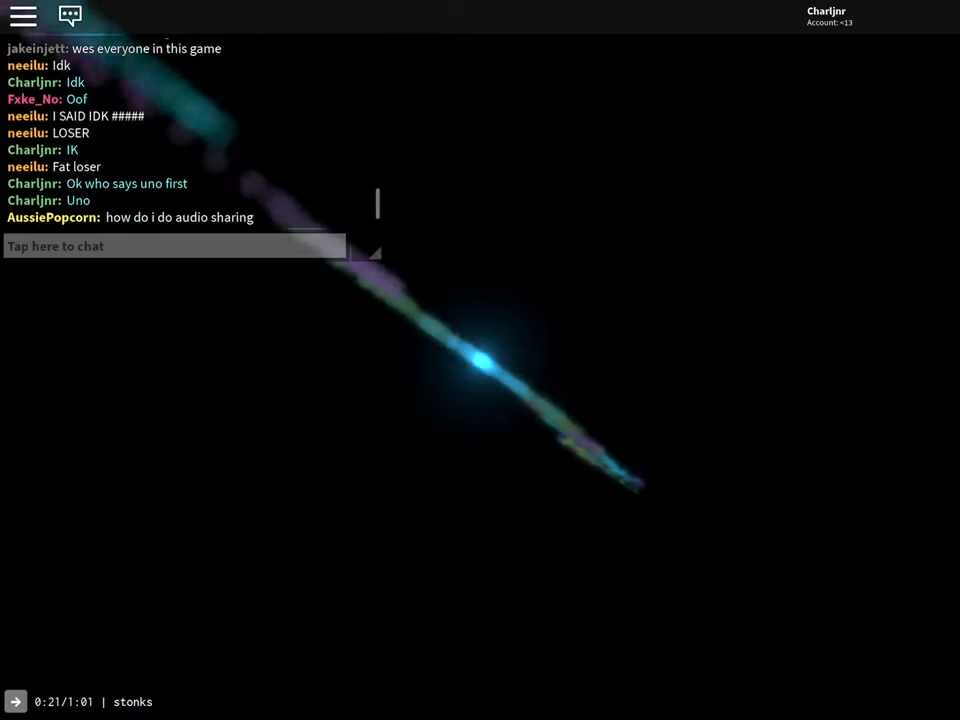
# Start a new chat message in the 'Tap here to chat' bar.
pyautogui.click(176, 246)
pyautogui.write('So i s')
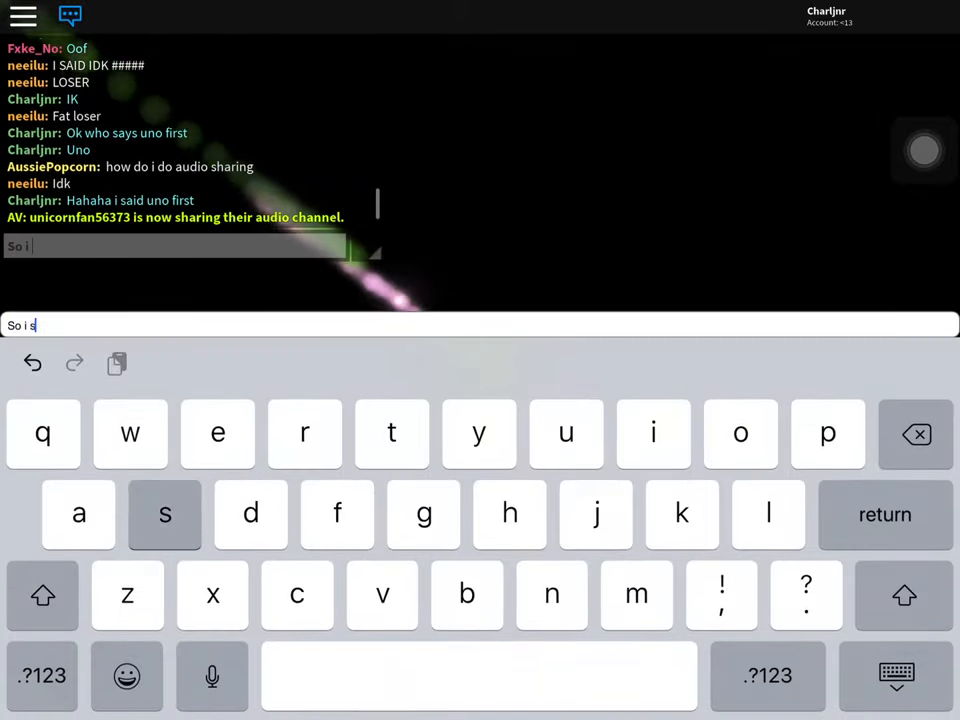
# Continue the unsent draft so it reads 'So it rev'.
pyautogui.click(164, 514)
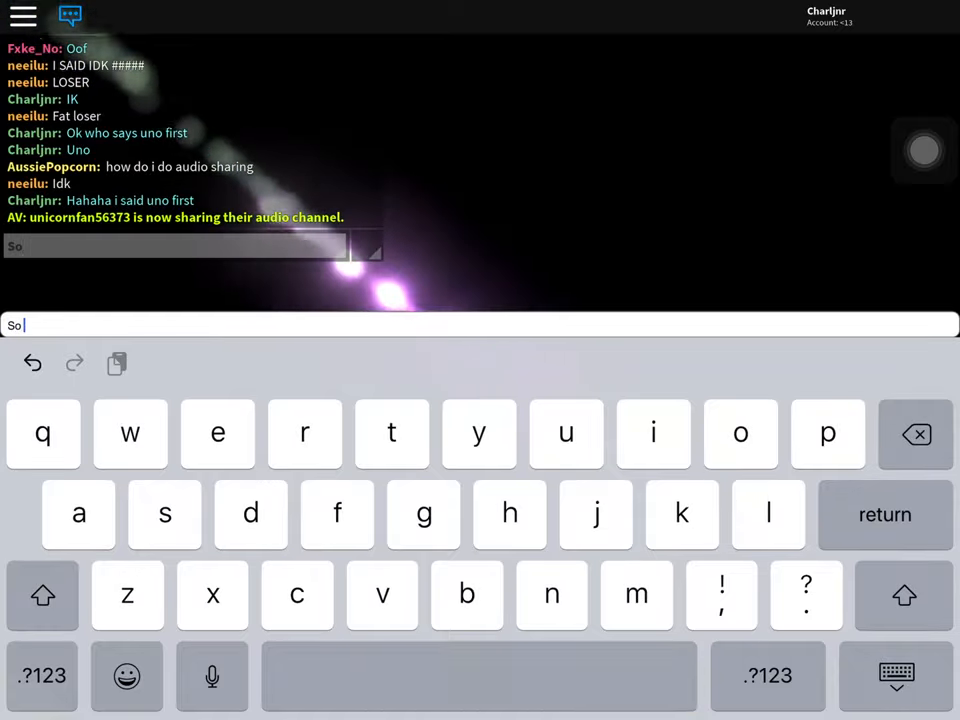
pyautogui.write('it rev')
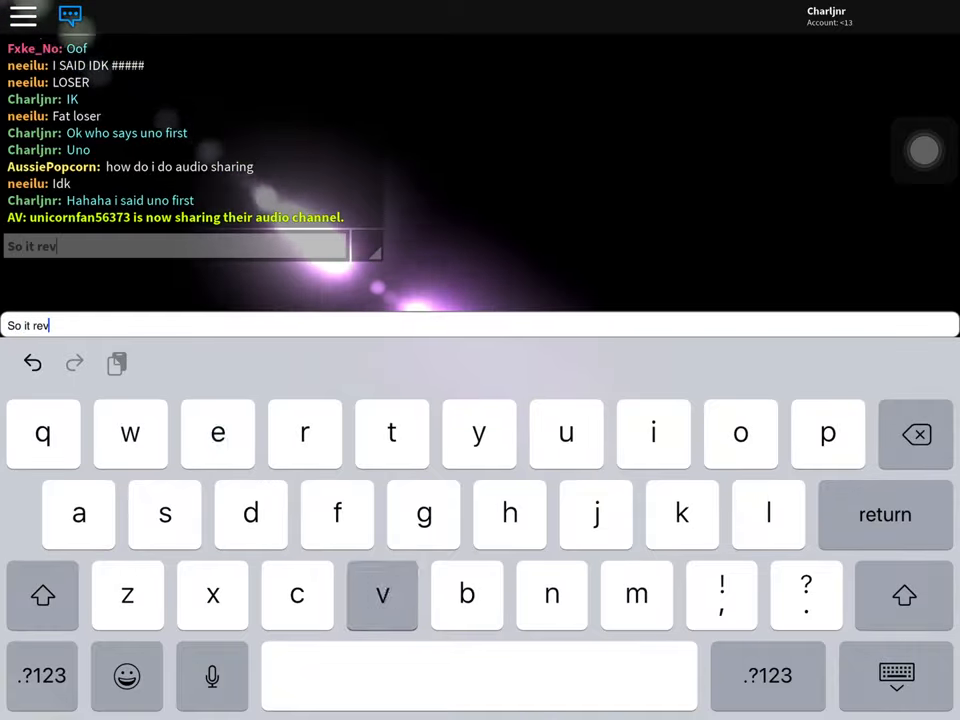